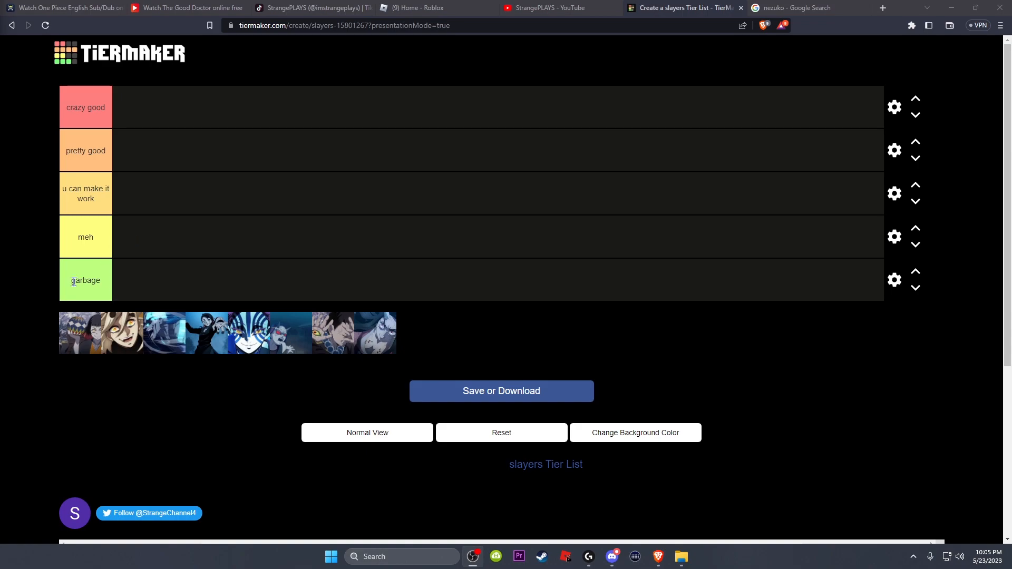
mouse_move(378, 353)
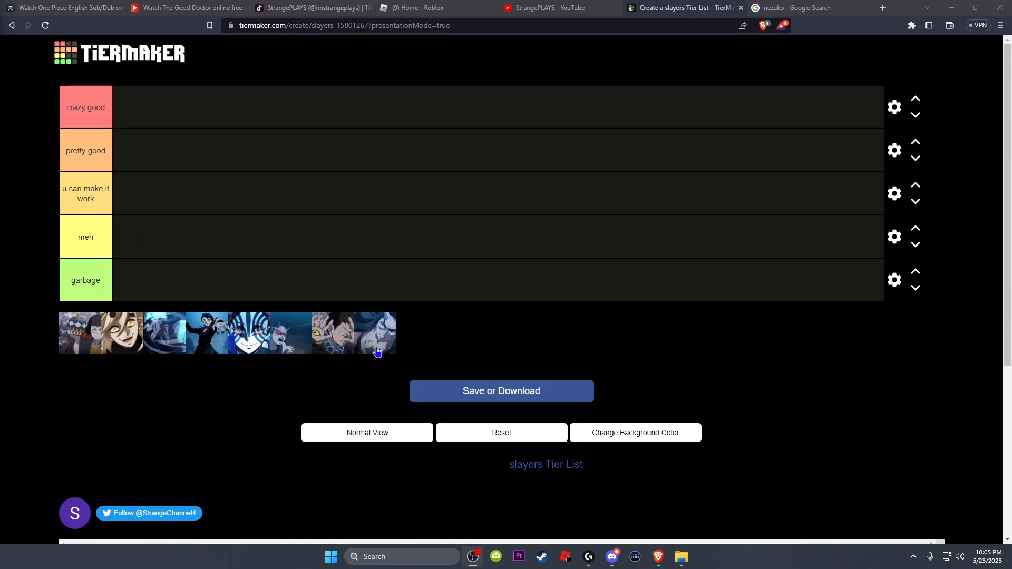
mouse_move(118, 328)
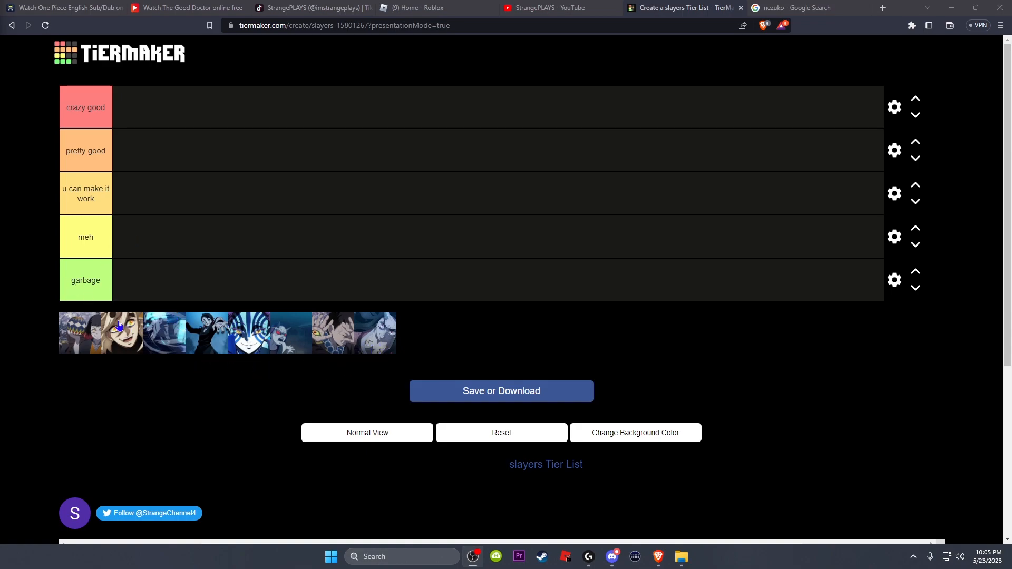
mouse_move(312, 326)
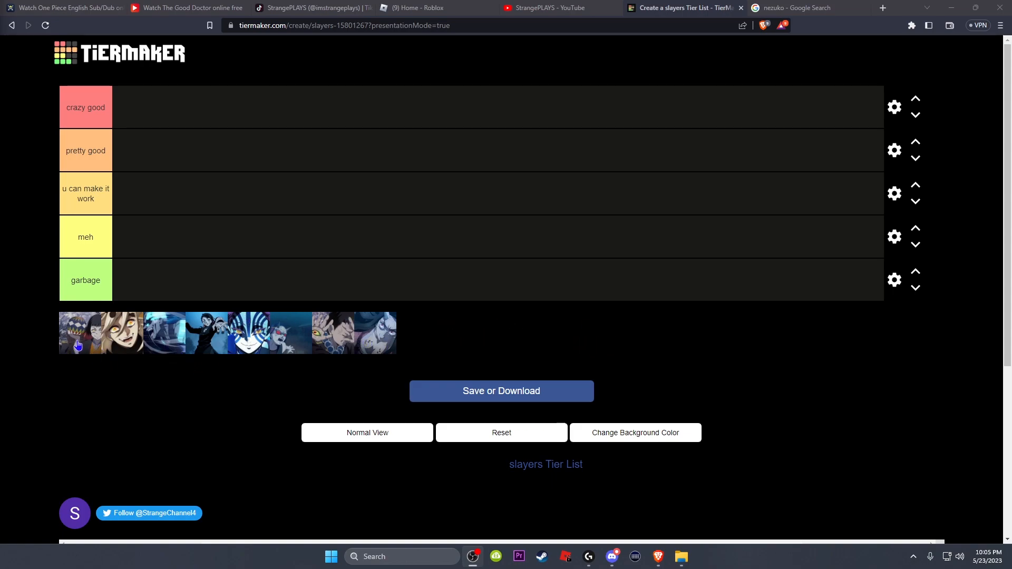
mouse_move(84, 359)
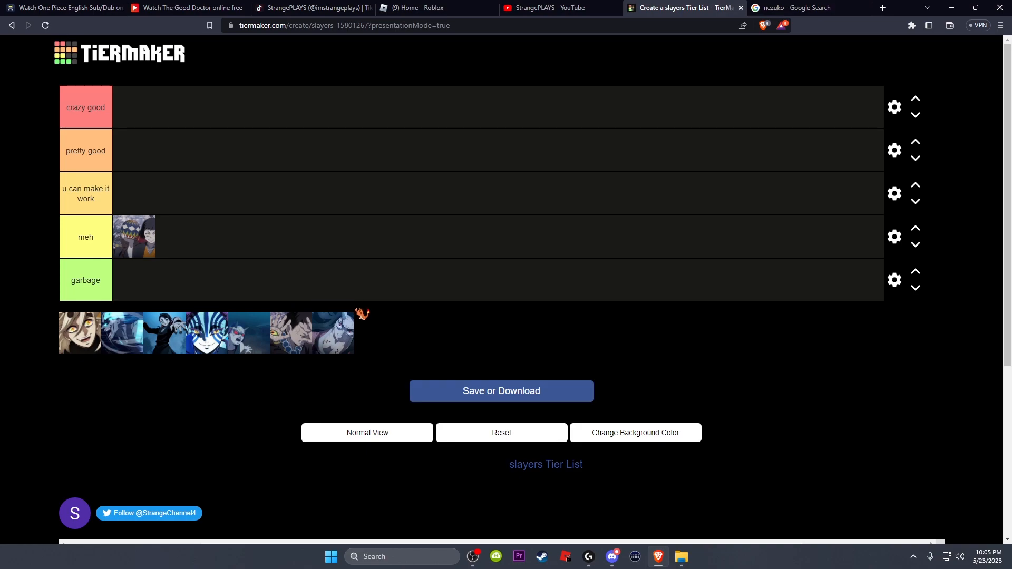
mouse_move(420, 343)
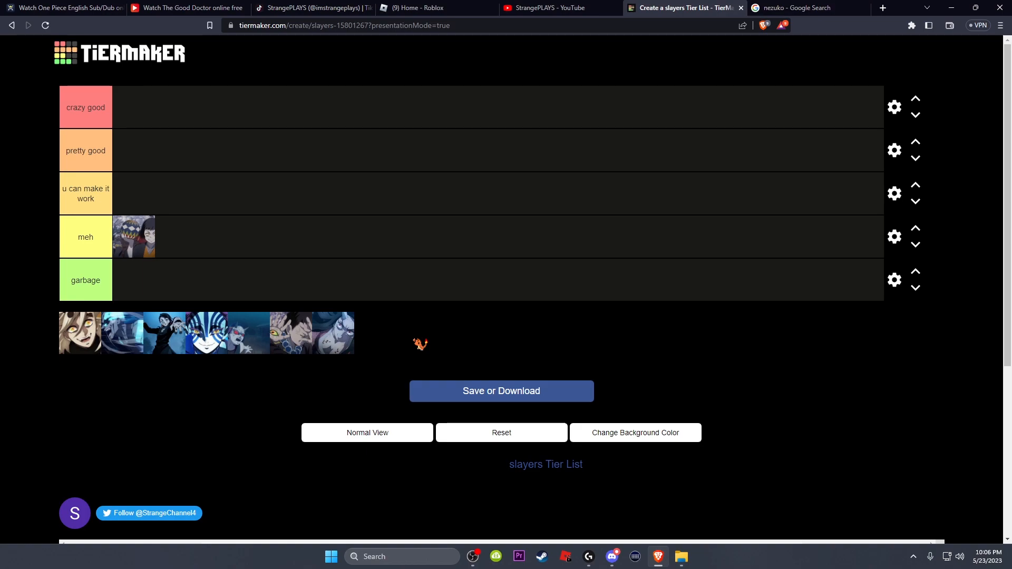
mouse_move(248, 334)
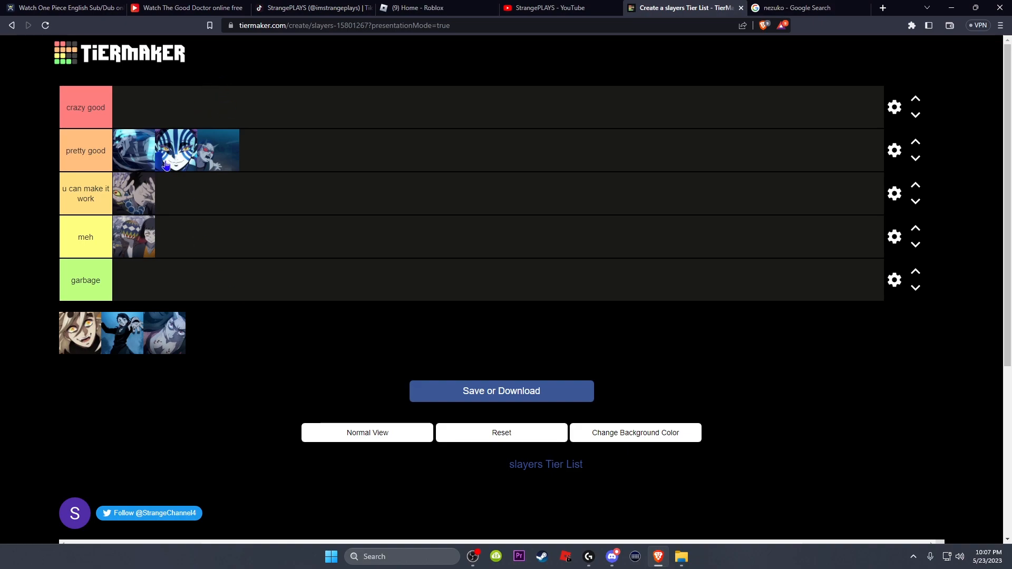
mouse_move(117, 166)
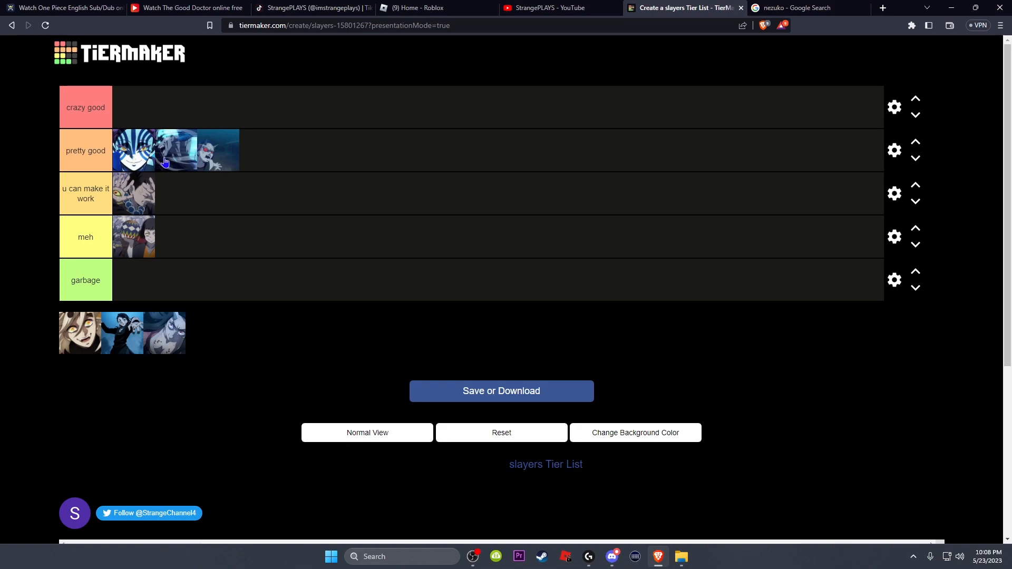
mouse_move(161, 165)
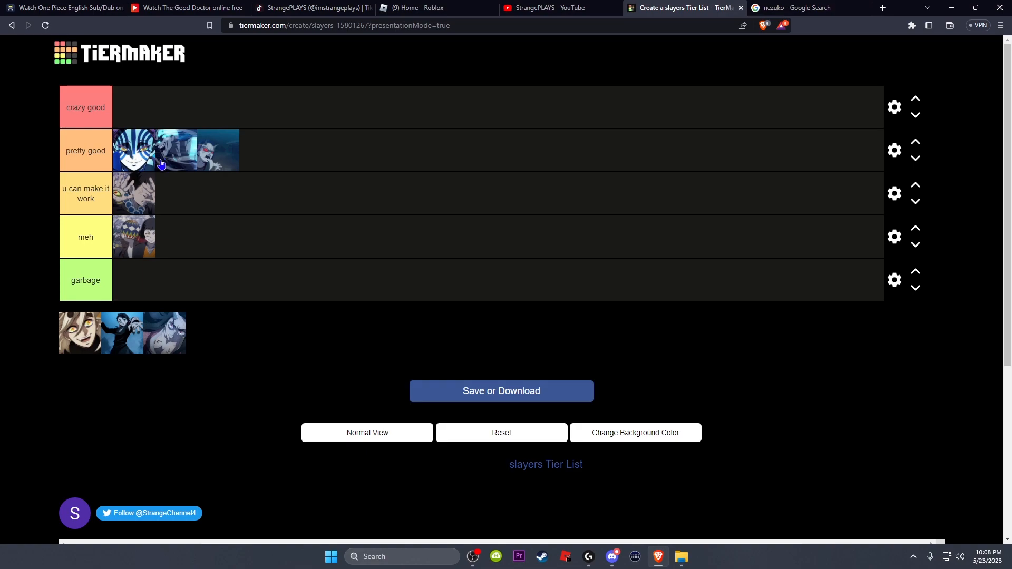
mouse_move(126, 150)
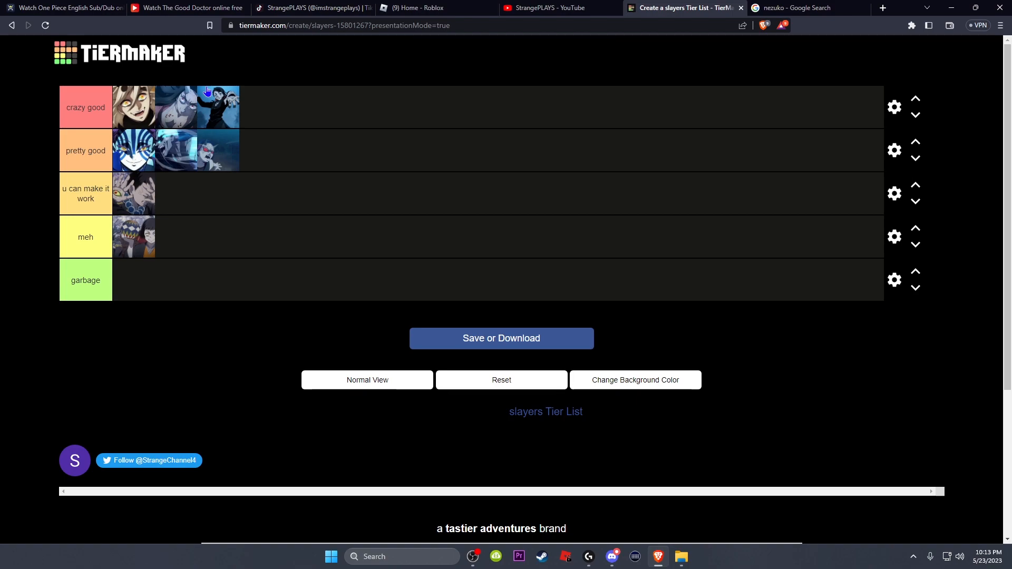
mouse_move(221, 138)
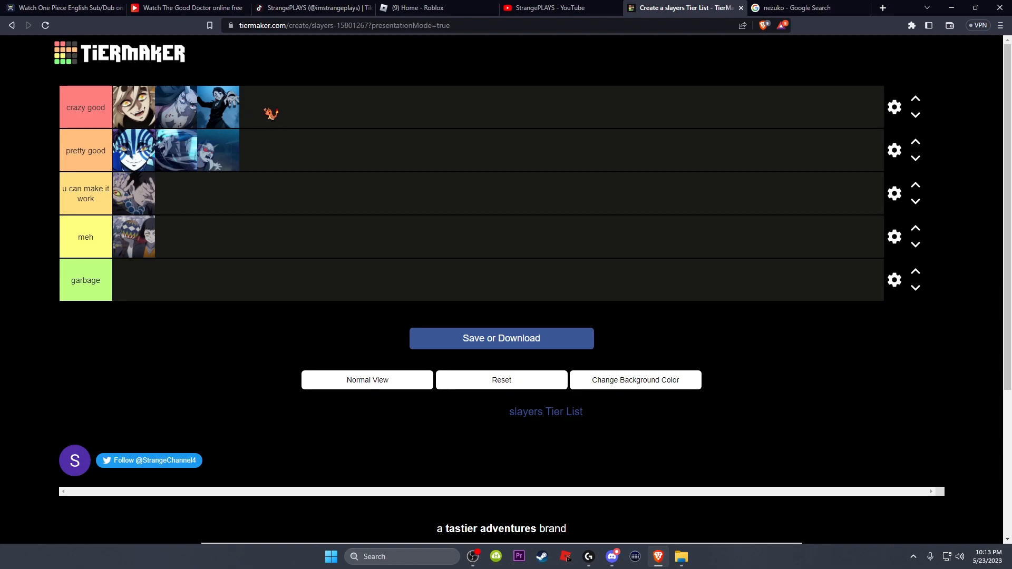
mouse_move(226, 126)
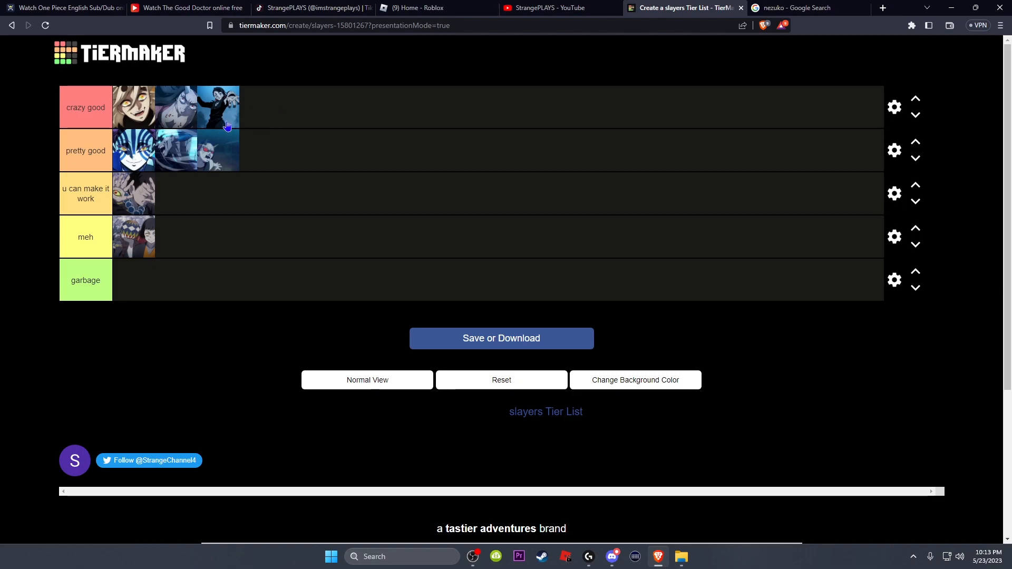